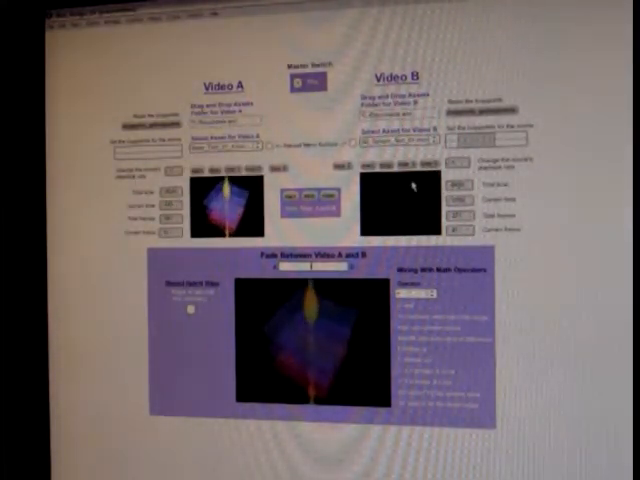
- Stop playback so the previews go black, then open the Video A movie selector list
{"action": "left_click", "coordinate": [400, 144]}
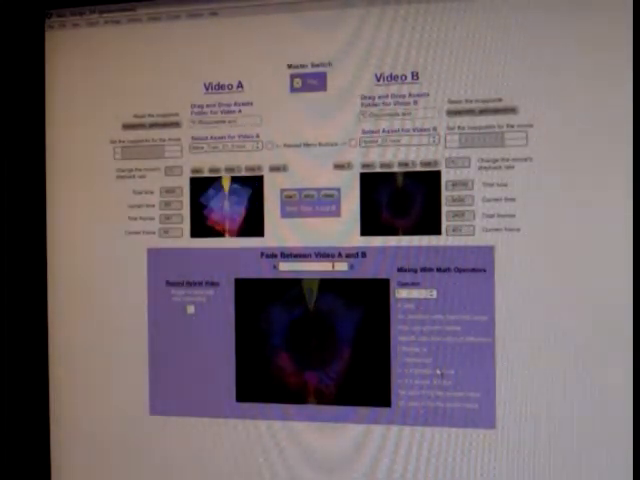
{"action": "left_click", "coordinate": [410, 292]}
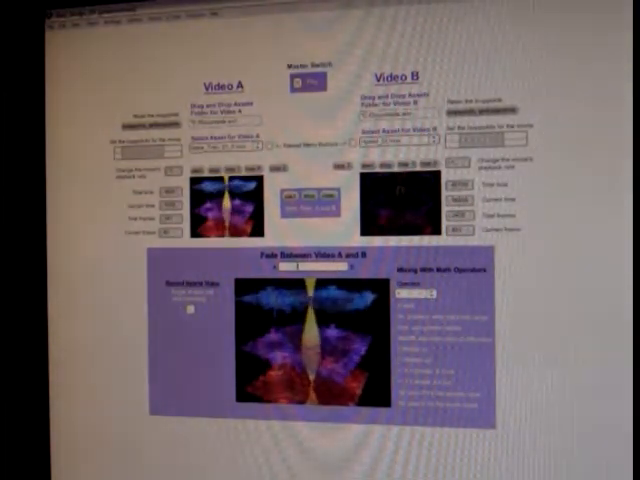
{"action": "left_click", "coordinate": [404, 140]}
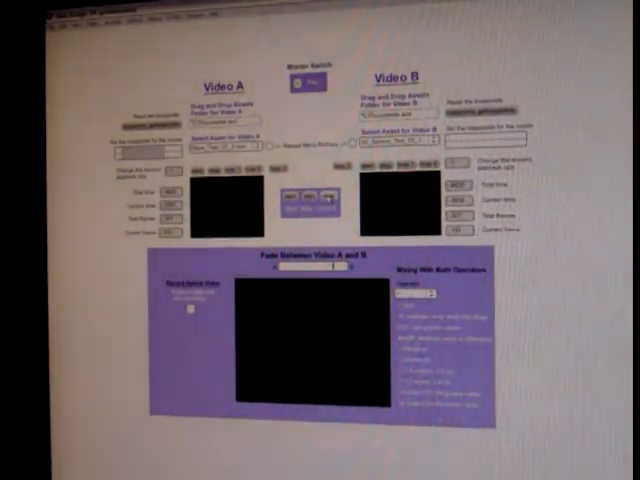
{"action": "left_click", "coordinate": [236, 144]}
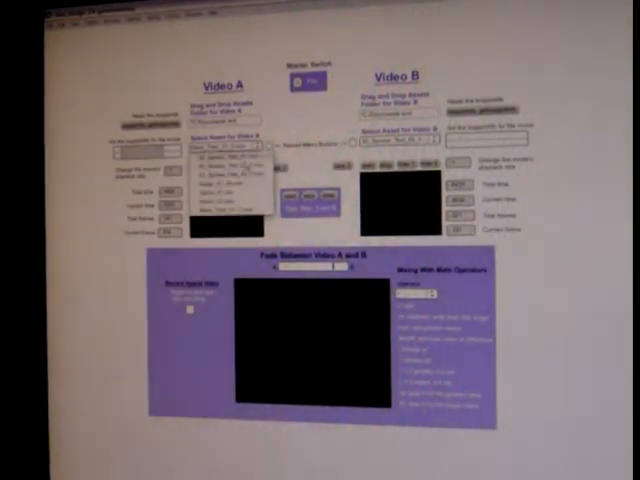